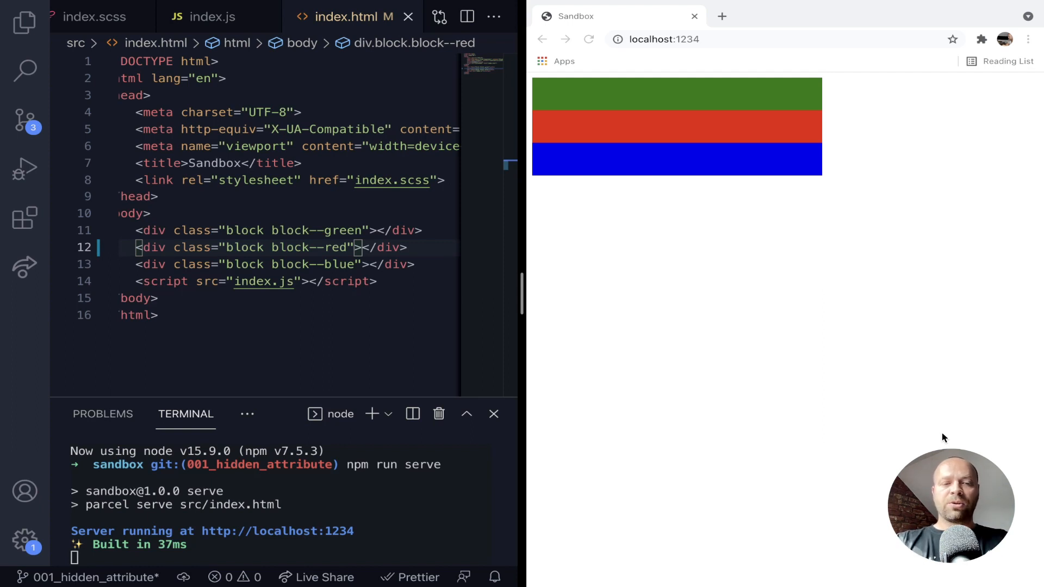
- Give the red block's div an inline style="display: none" and save index.html
{"action": "type", "text": "style=\"\""}
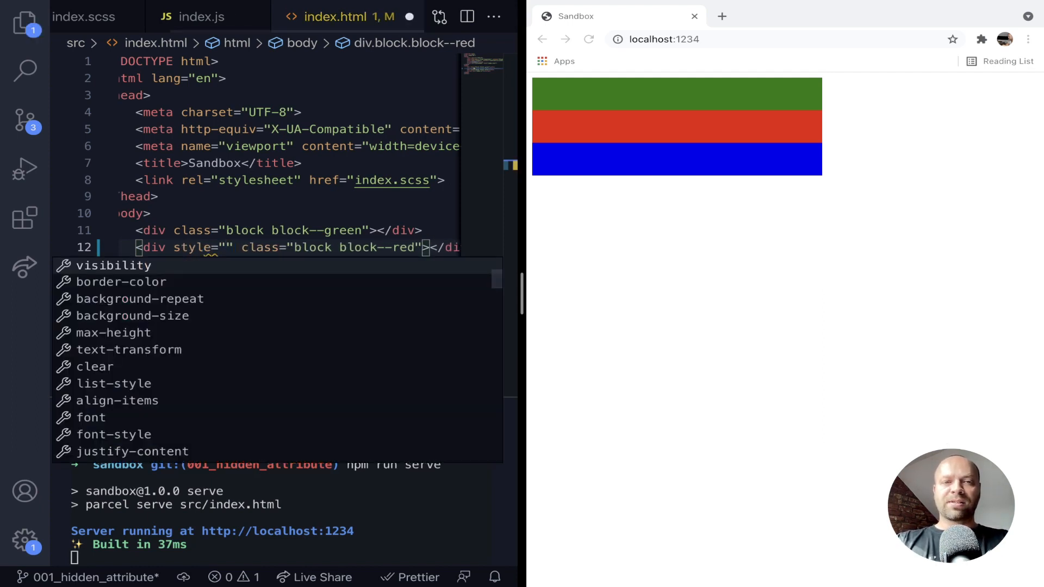
{"action": "type", "text": "display: none;"}
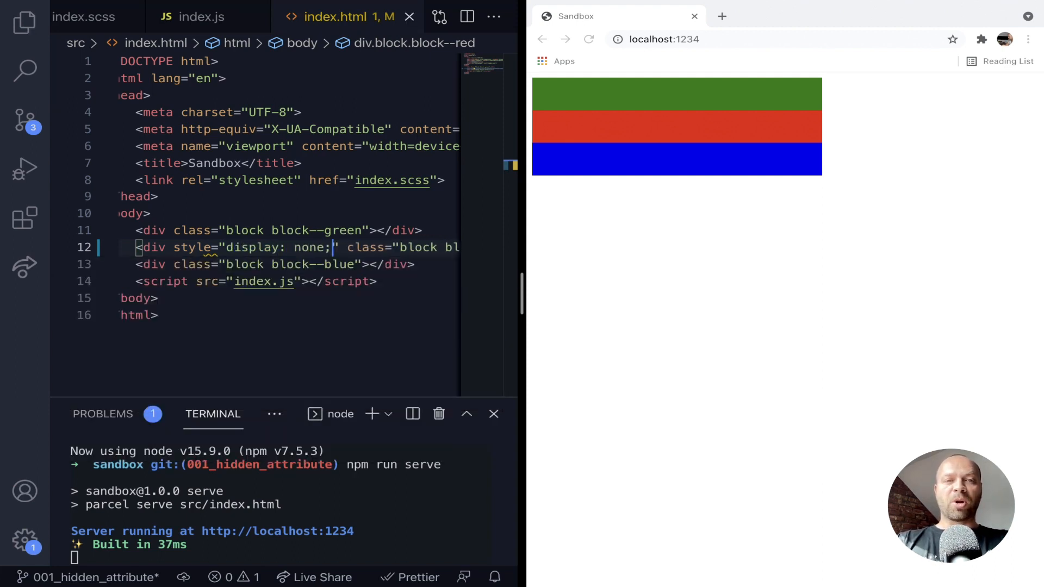
{"action": "key", "text": "ctrl+s"}
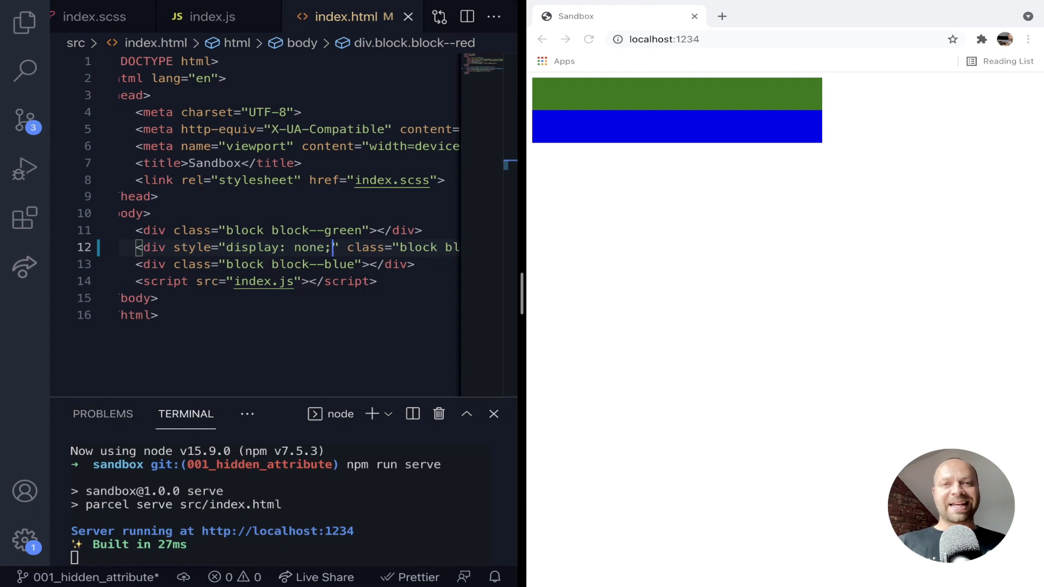
{"action": "key", "text": "Backspace"}
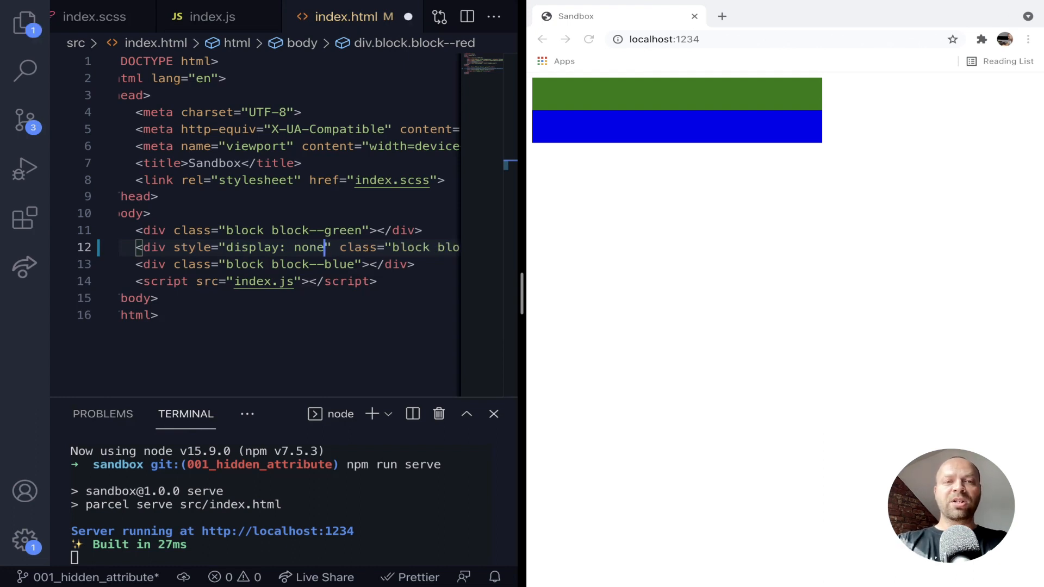
- Try a visibility style on the red div, then delete its inline style attribute
{"action": "type", "text": "v>"}
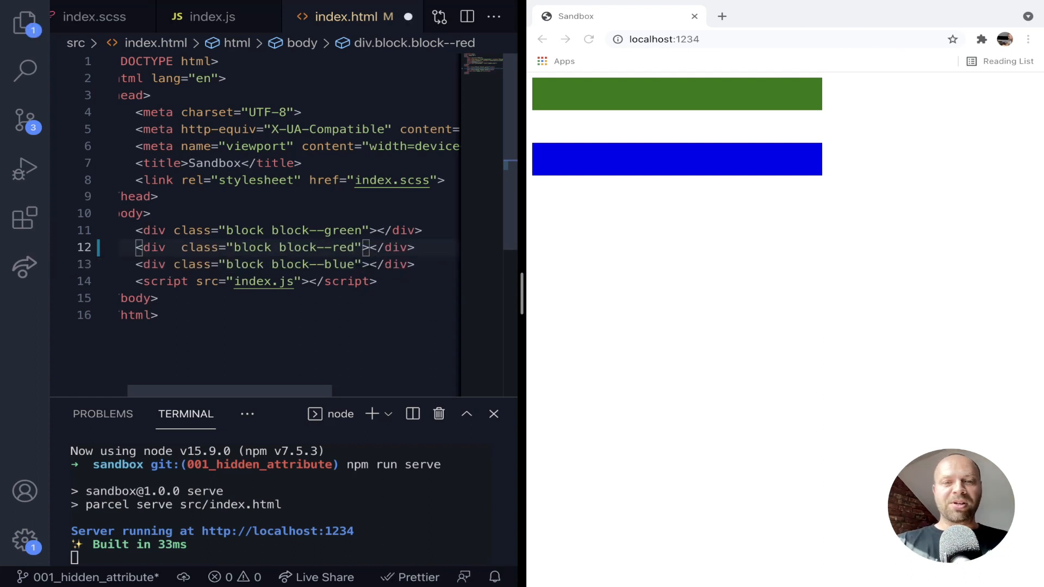
- Add the hidden attribute to the red block's div tag and save
{"action": "type", "text": "hiddwe"}
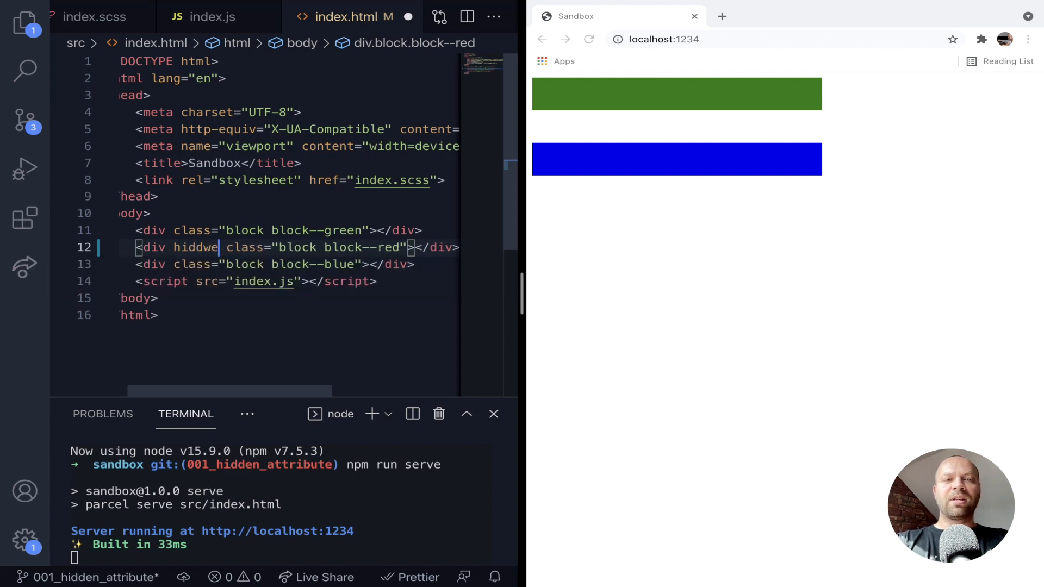
{"action": "type", "text": "hidden"}
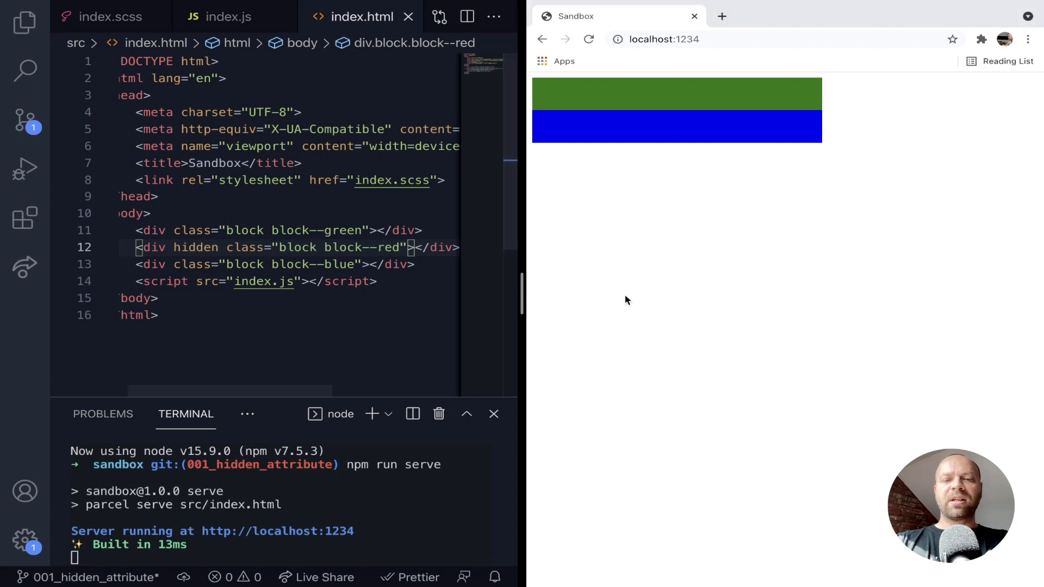
{"action": "mouse_move", "coordinate": [655, 304]}
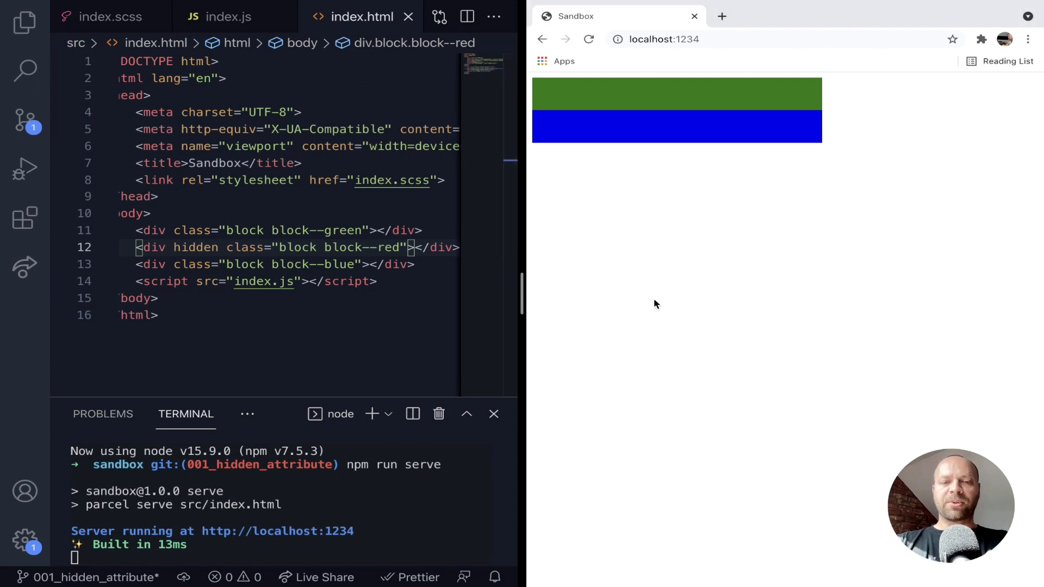
- Run document.querySelectorAll('.block')[1].hidden in the Console and confirm it returns true
{"action": "left_click", "coordinate": [865, 85]}
{"action": "type", "text": "document.quer"}
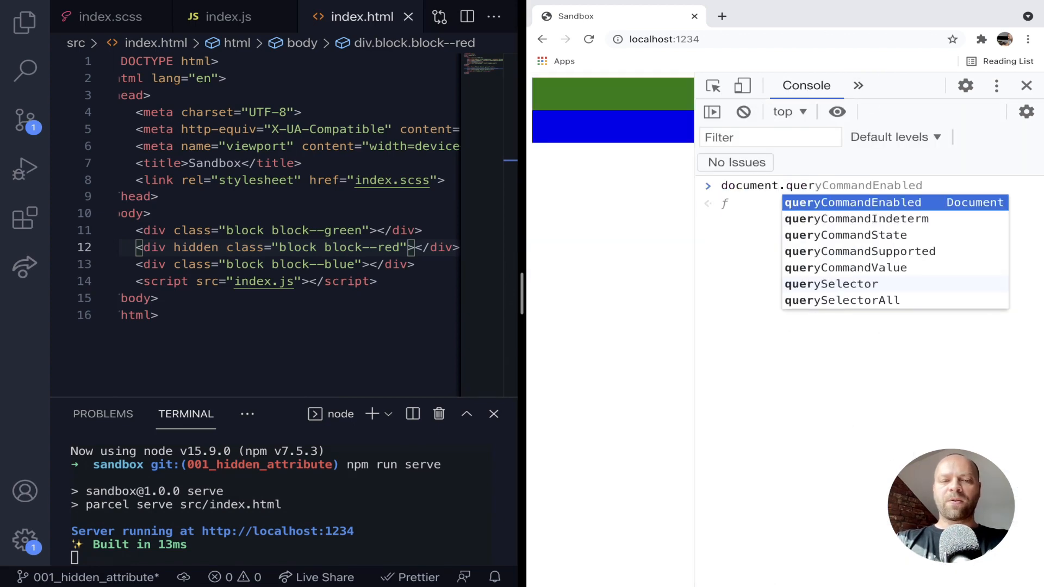
{"action": "type", "text": "ctorAll('"}
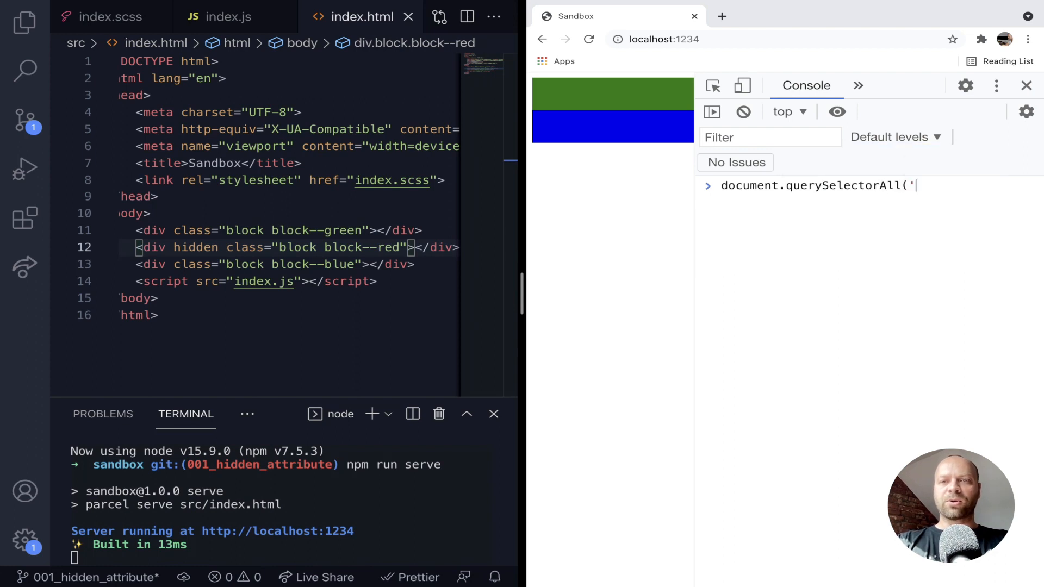
{"action": "type", "text": ".block)"}
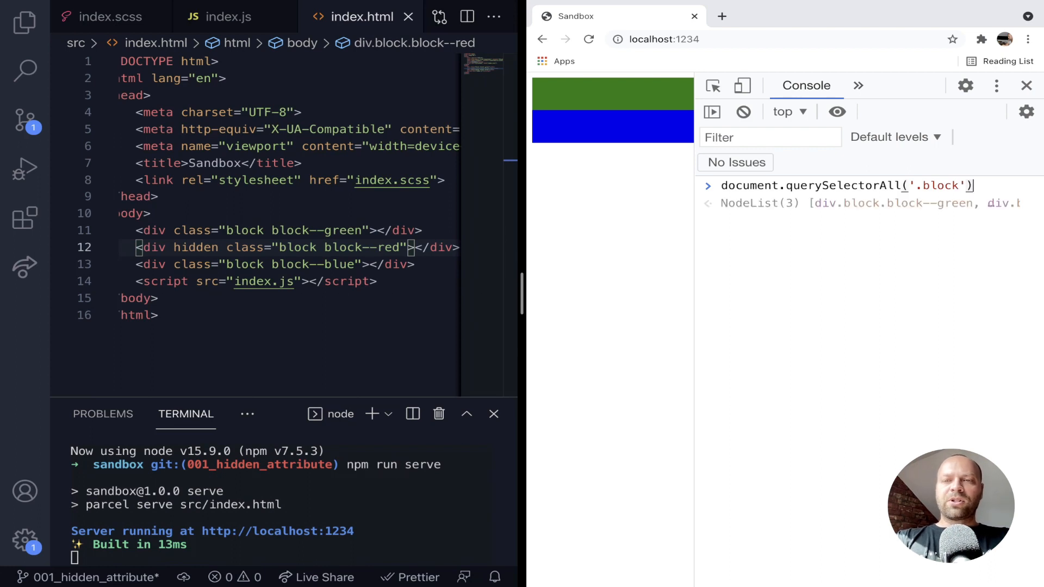
{"action": "type", "text": "[1].hidden"}
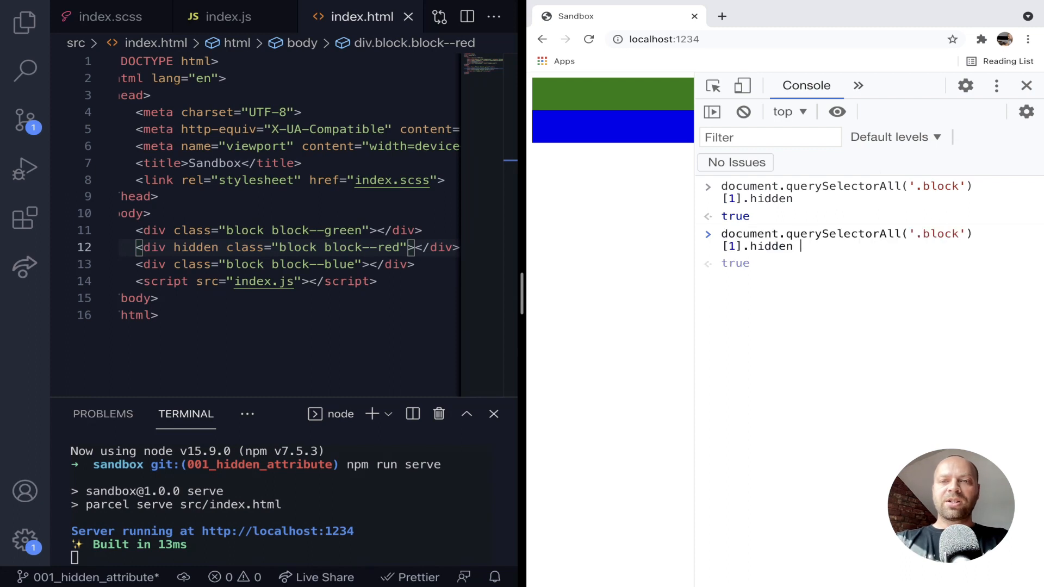
- Run document.querySelectorAll('.block')[1].hidden = false, then switch to the Elements panel
{"action": "type", "text": "="}
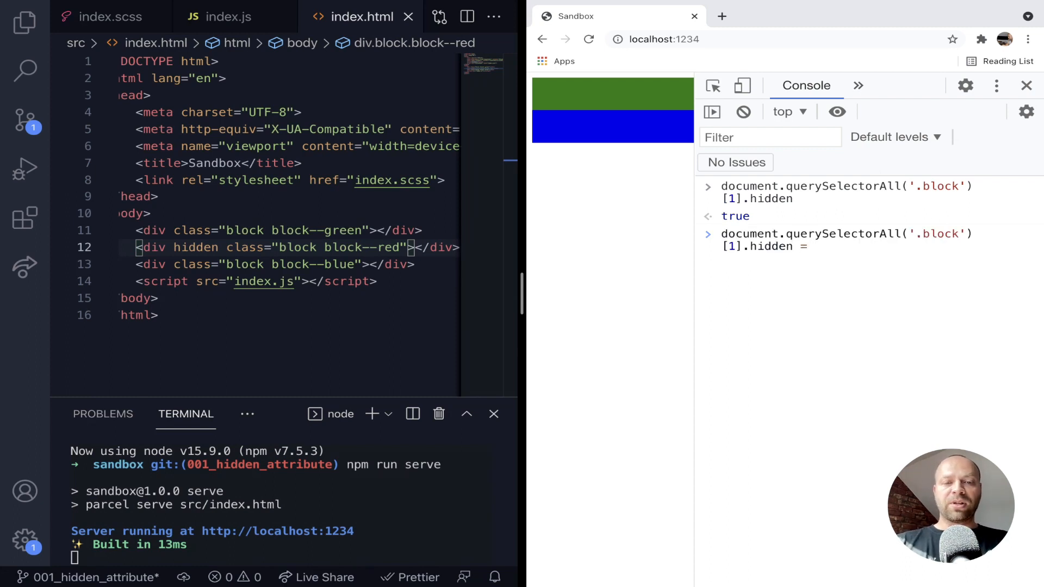
{"action": "type", "text": "t"}
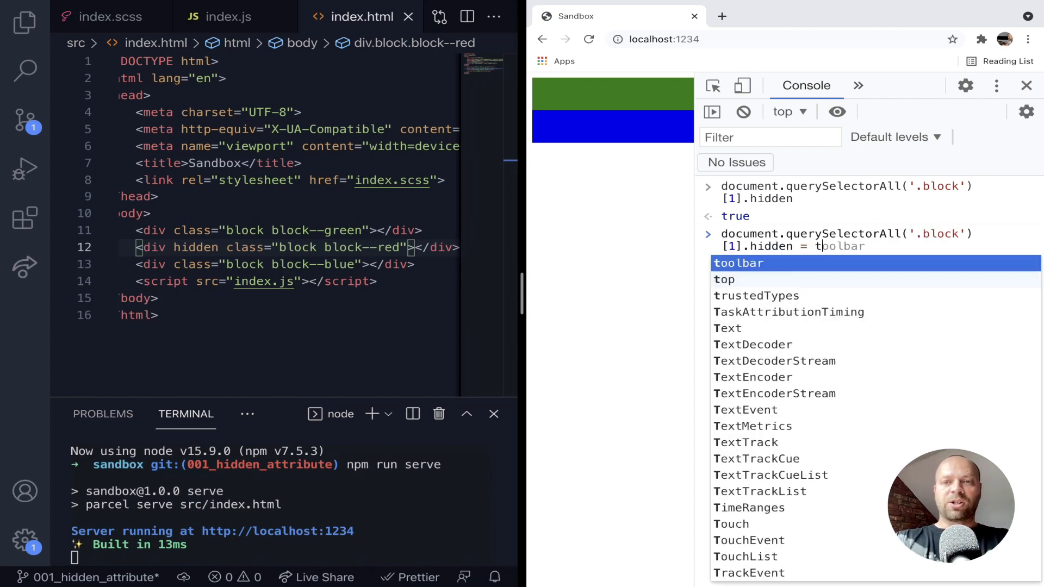
{"action": "type", "text": "false;"}
{"action": "key", "text": "Return"}
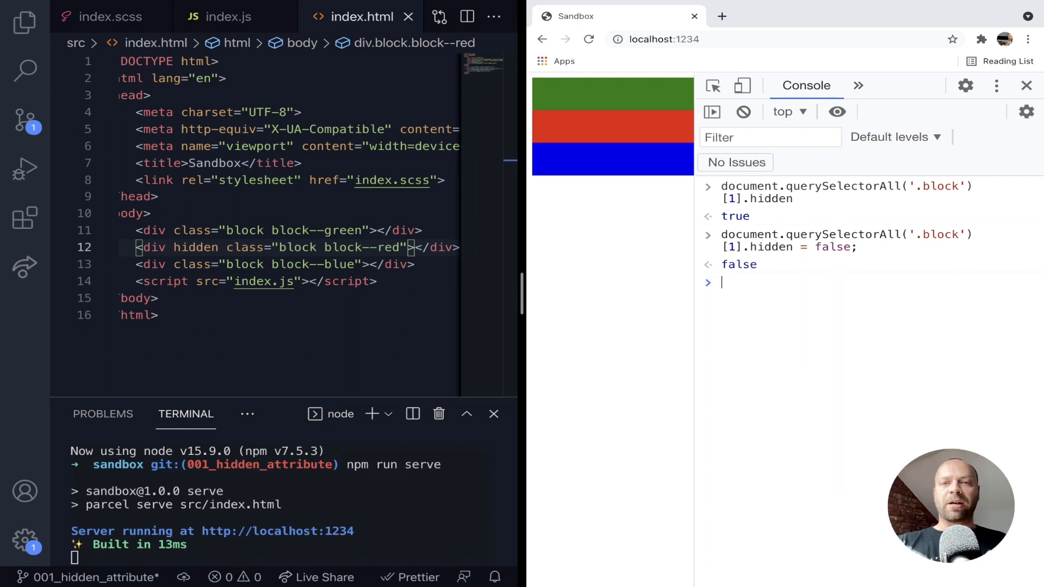
{"action": "left_click", "coordinate": [858, 86]}
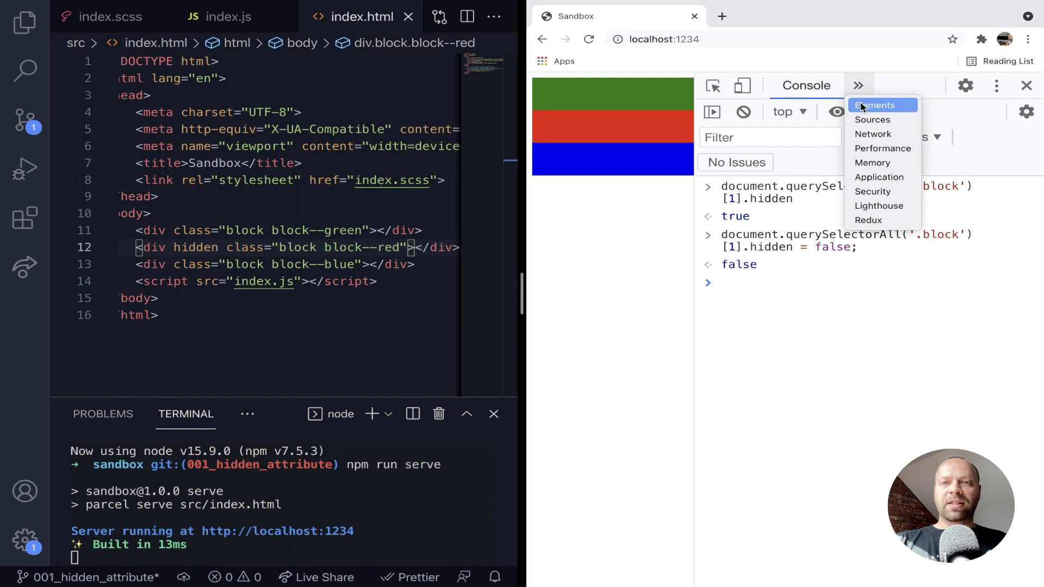
{"action": "left_click", "coordinate": [876, 105]}
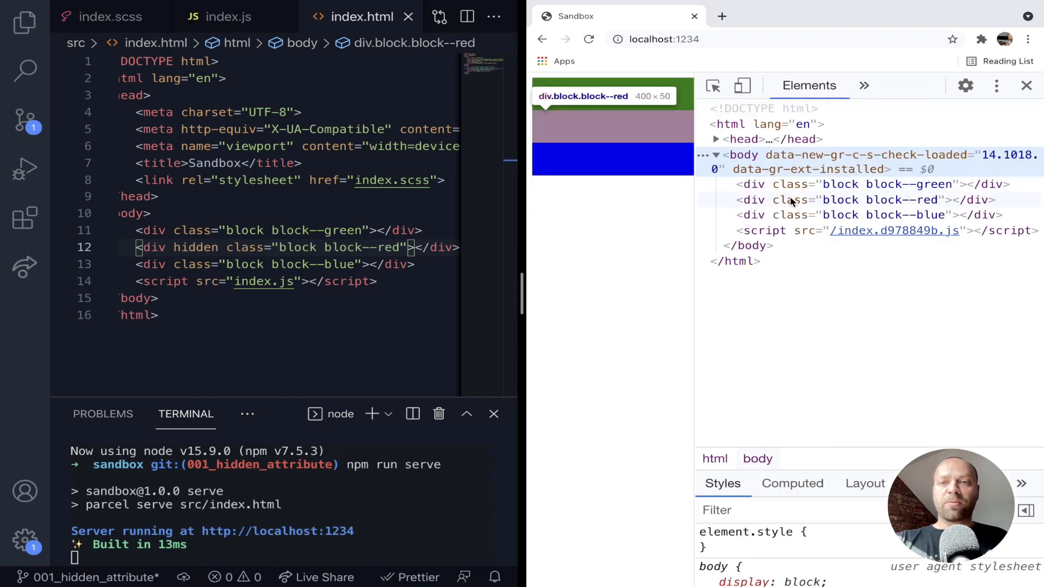